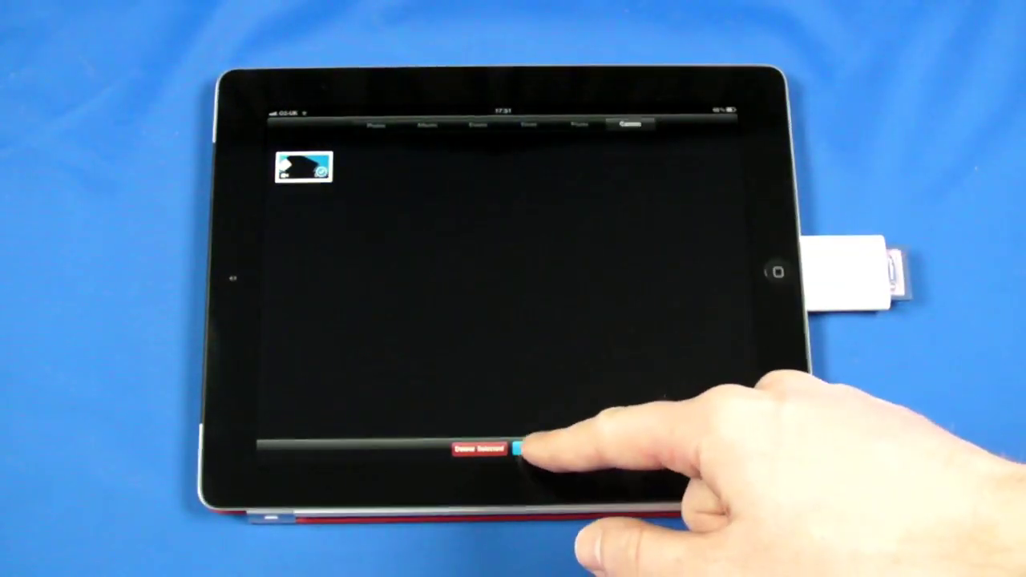
Step: Import the selected camcorder clip from the SD card into the Photos library
left_click(517, 449)
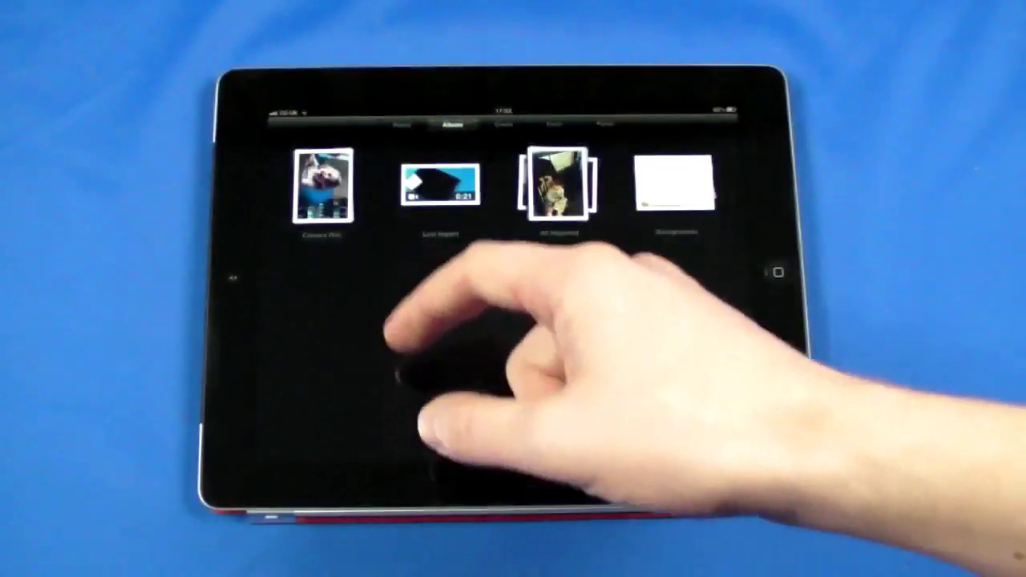
Step: Browse the Camera Roll and Last Import albums to confirm the imported card video
left_click(325, 185)
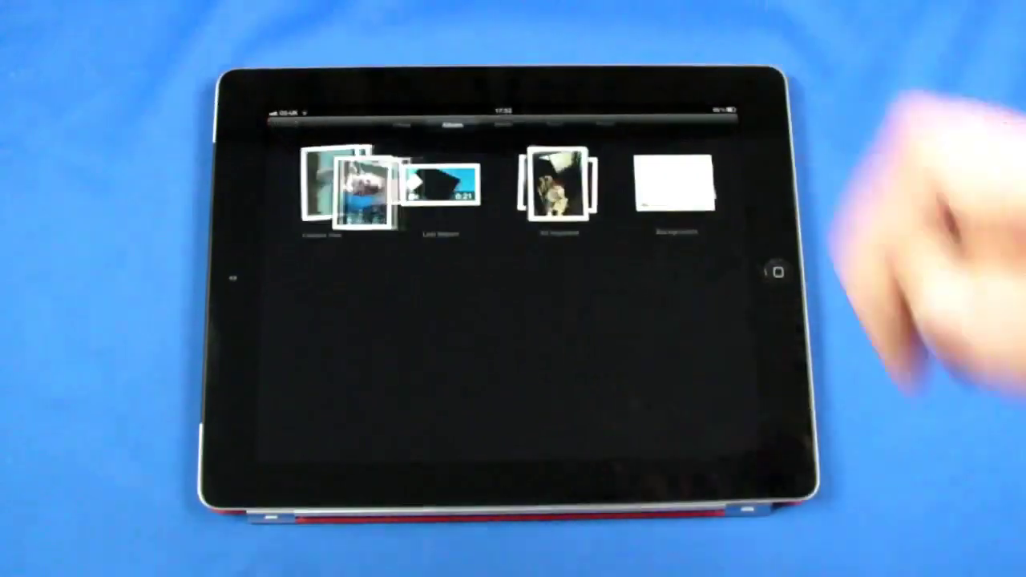
left_click(438, 190)
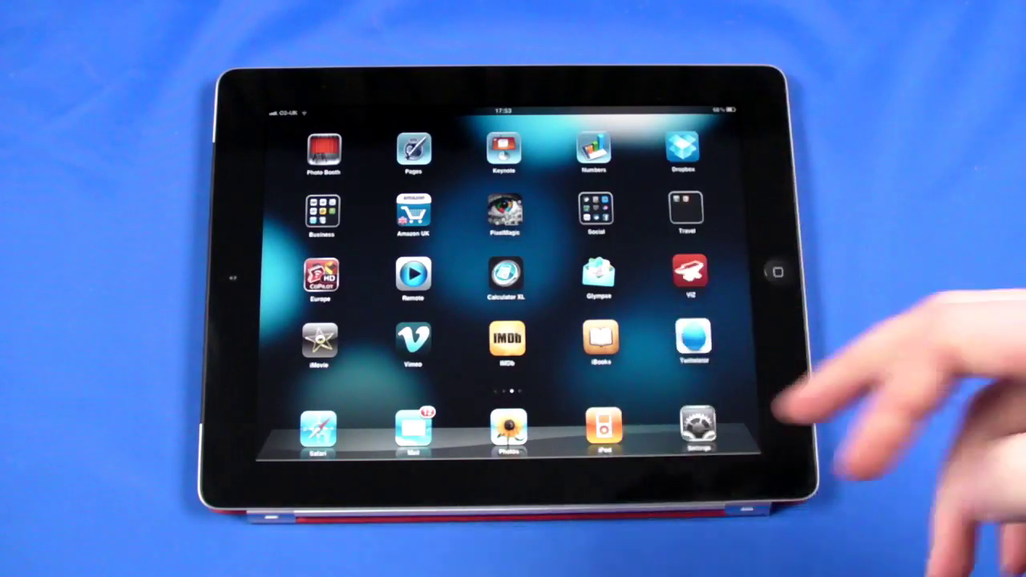
left_click(507, 426)
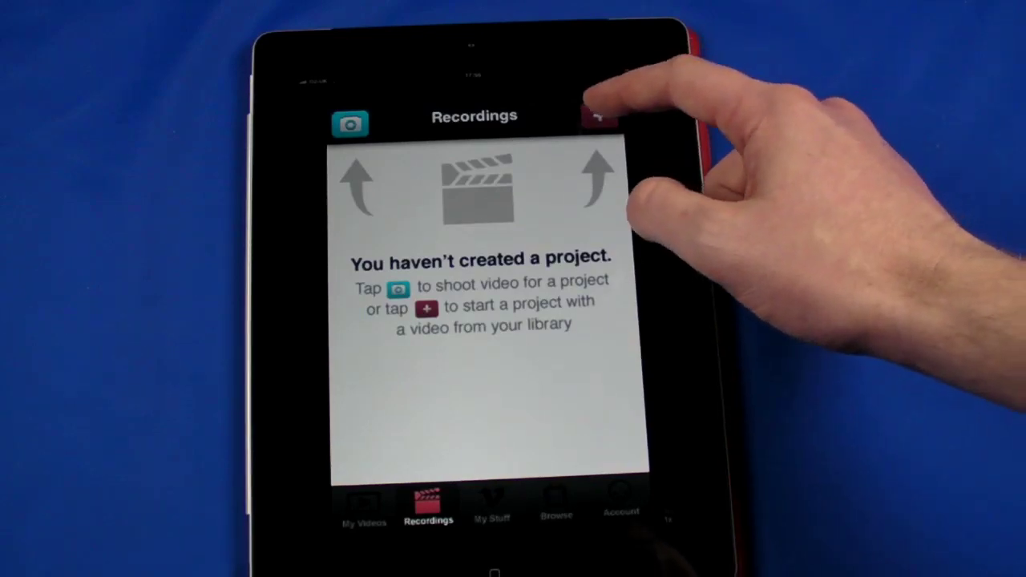
Step: Start a new Vimeo project and add the camcorder clip from the Camera Roll
left_click(597, 116)
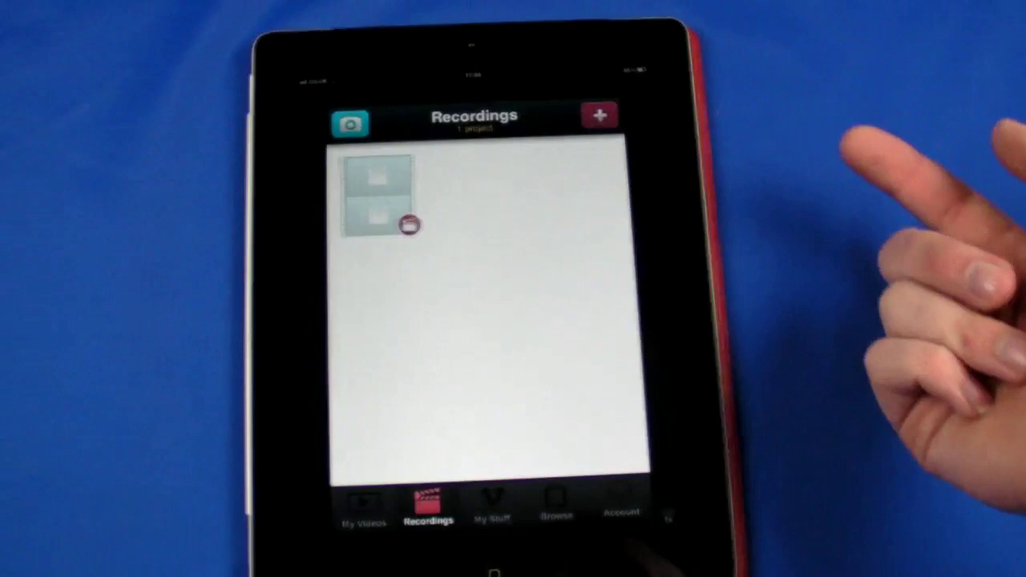
left_click(380, 196)
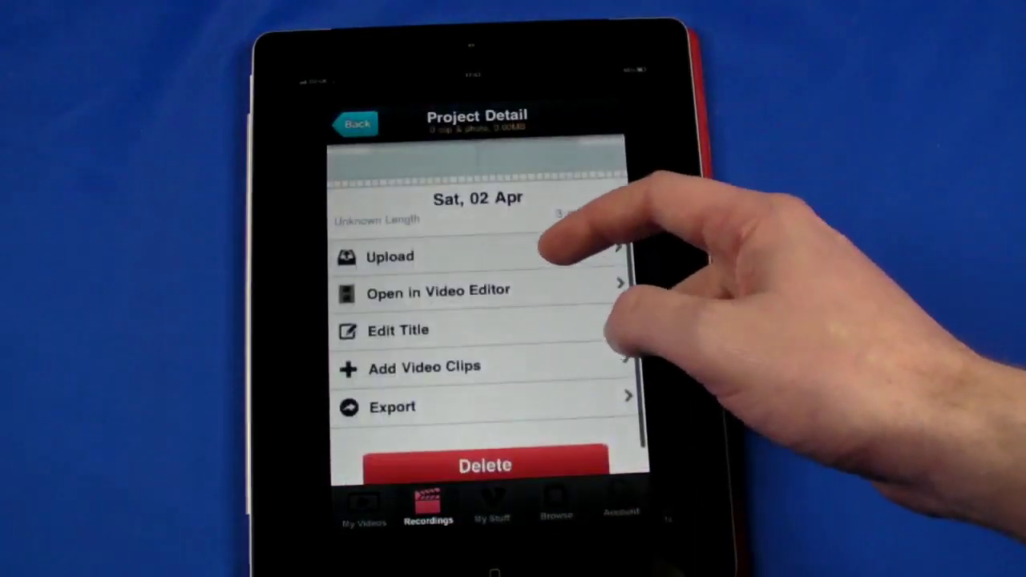
left_click(421, 366)
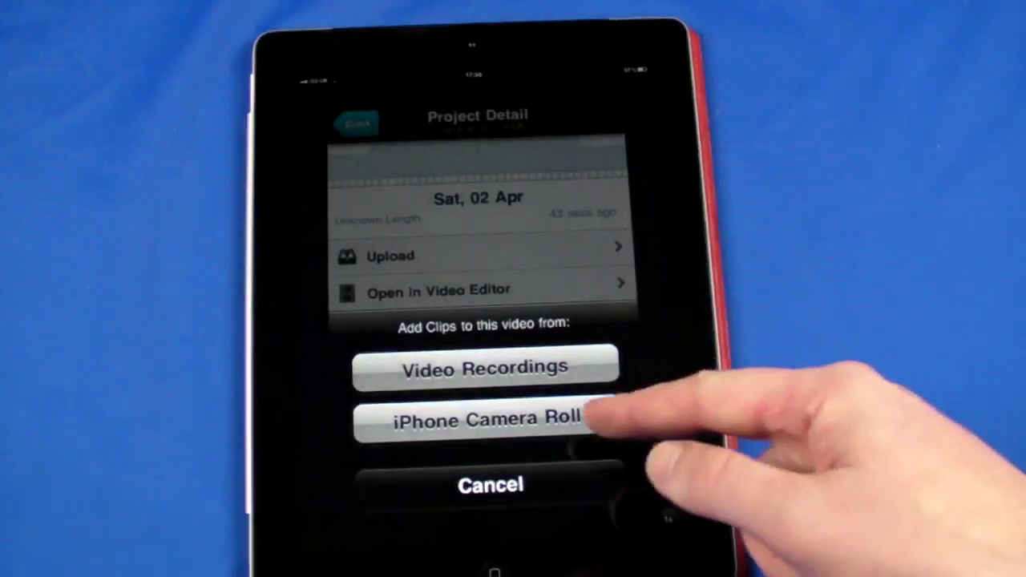
left_click(481, 419)
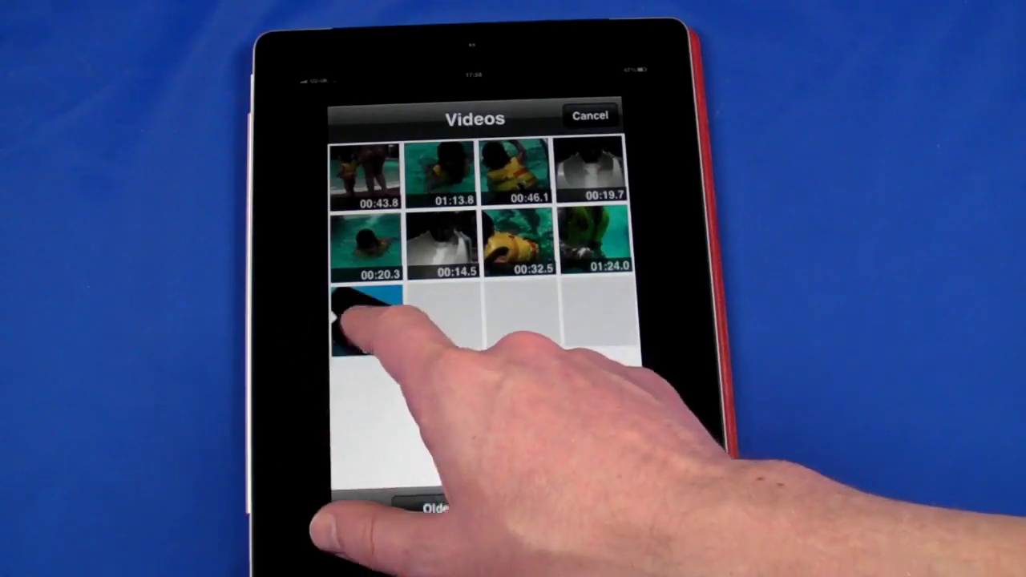
left_click(365, 336)
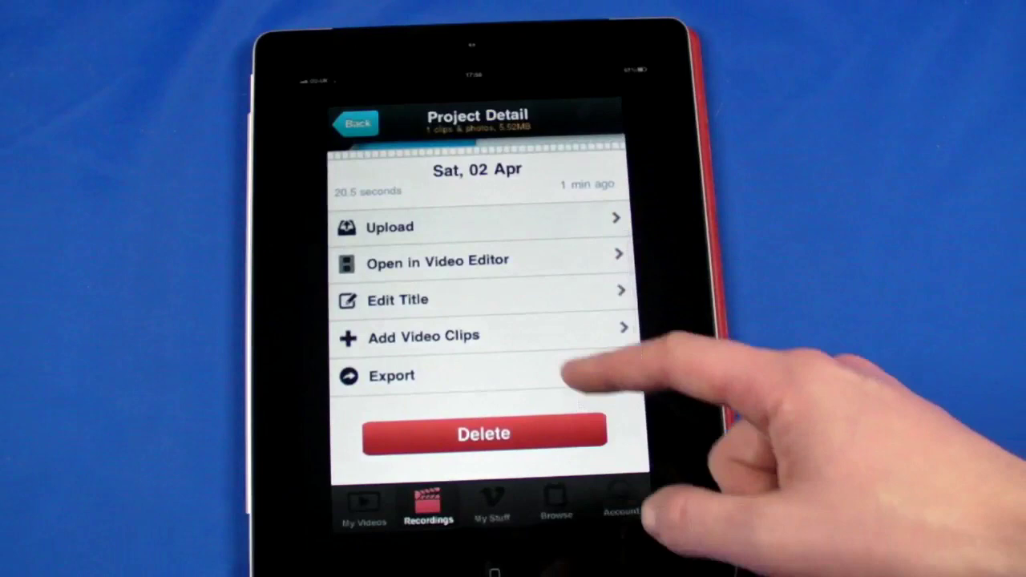
Step: Export the one-clip Vimeo project's video to the Camera Roll
left_click(391, 376)
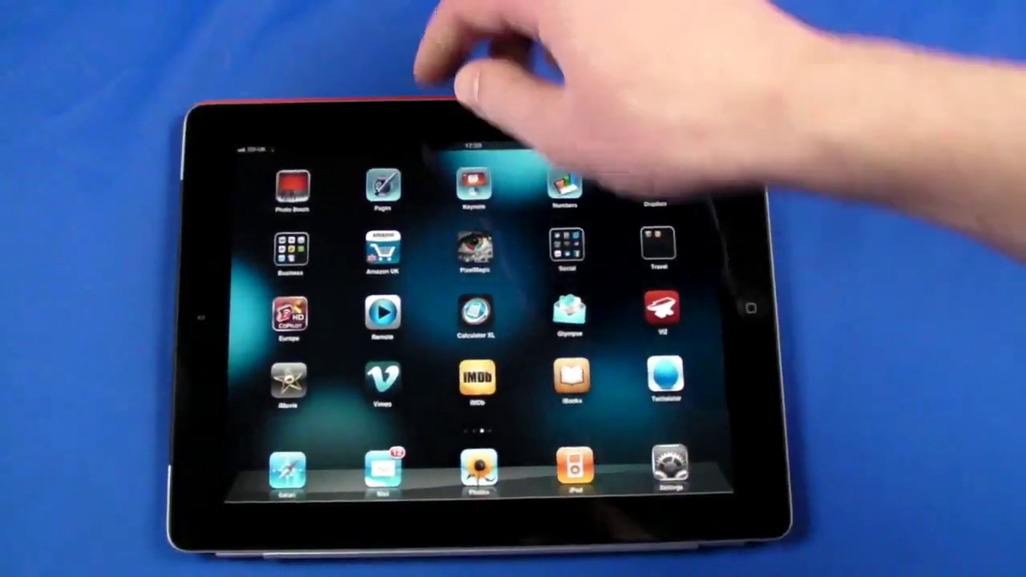
Step: Open Photos and view the Camera Roll album to find the 21-second exported clip
left_click(473, 474)
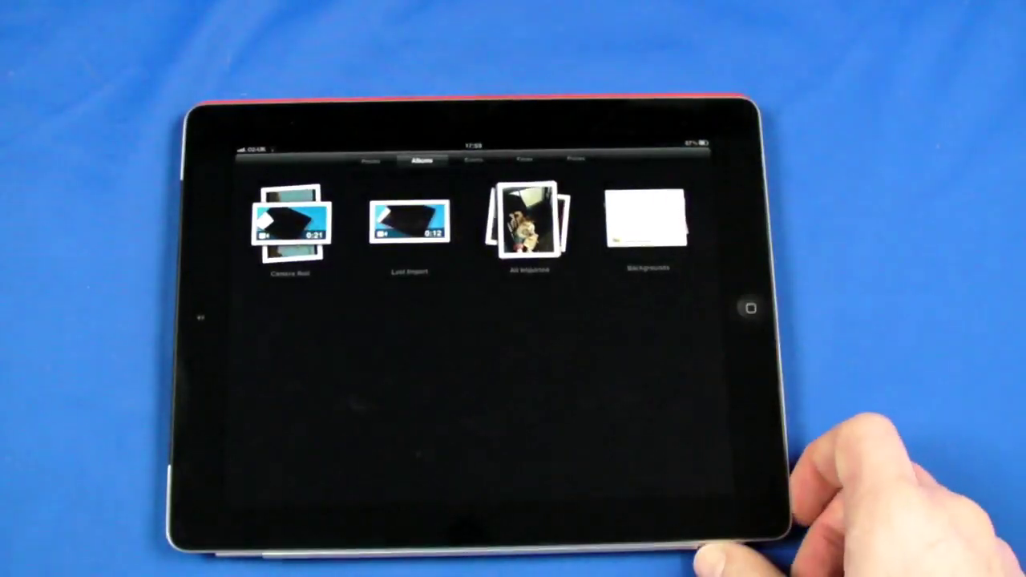
left_click(291, 227)
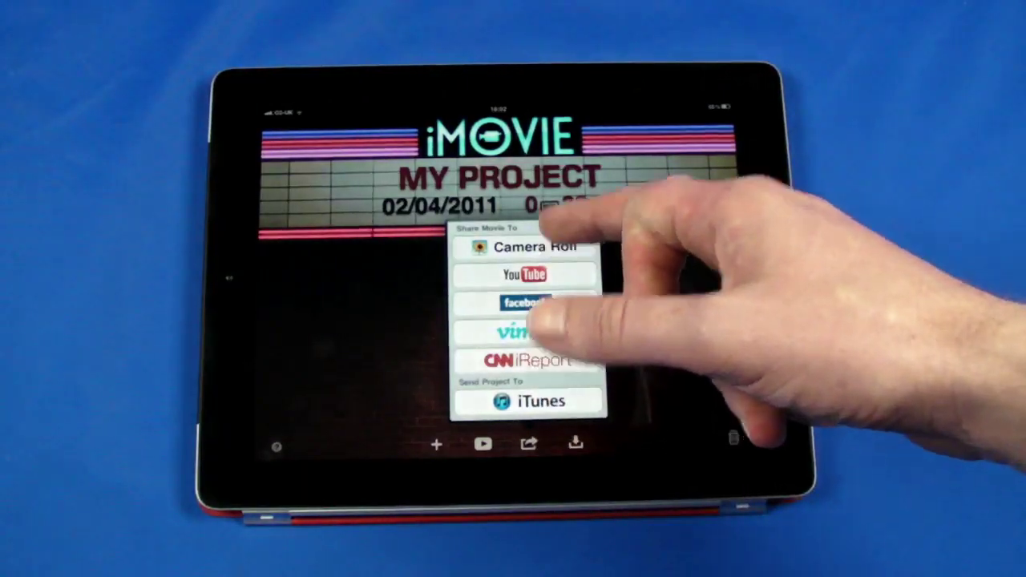
Step: Export My Project's movie to the Camera Roll at 720p, then return home
left_click(529, 246)
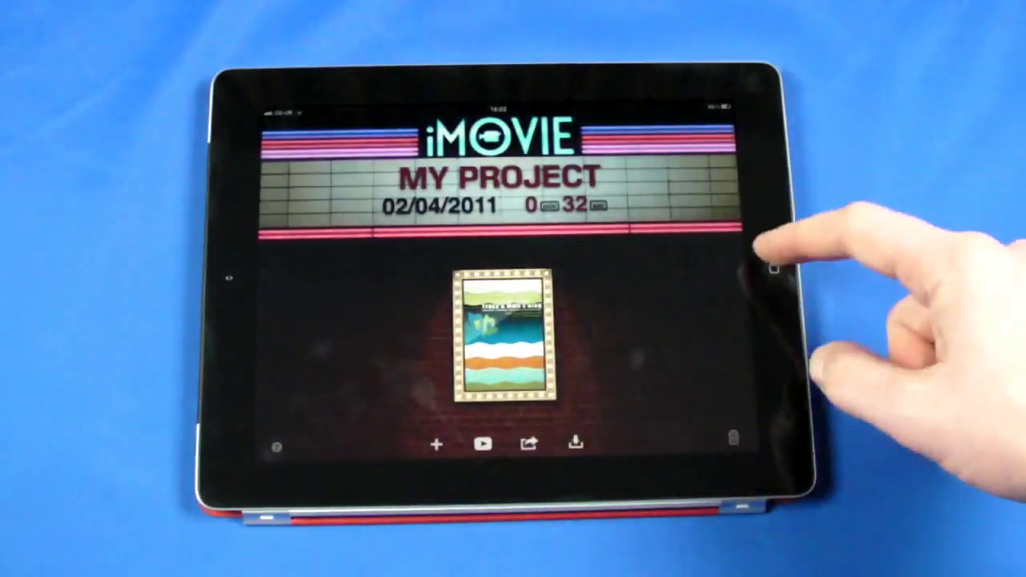
left_click(768, 270)
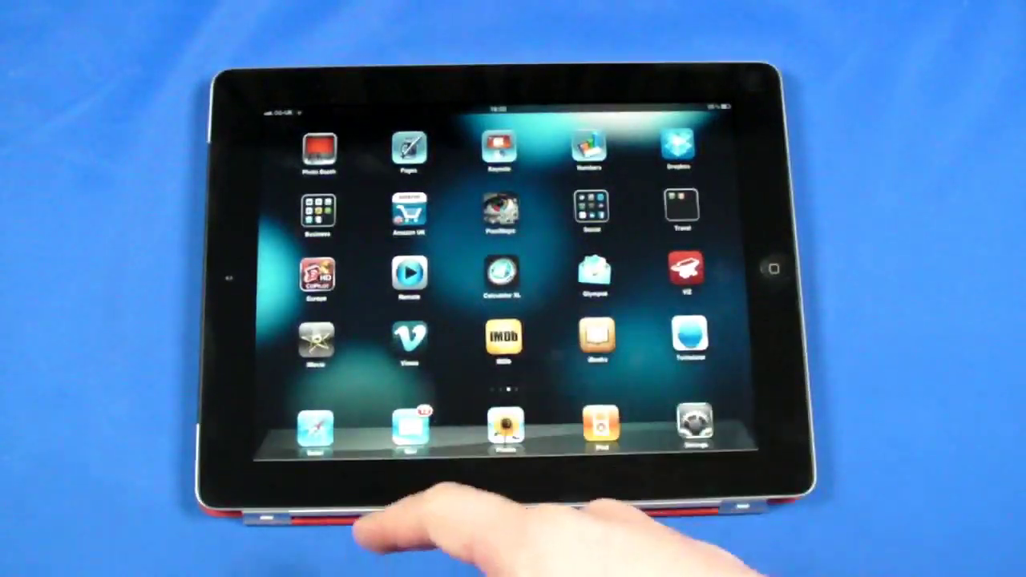